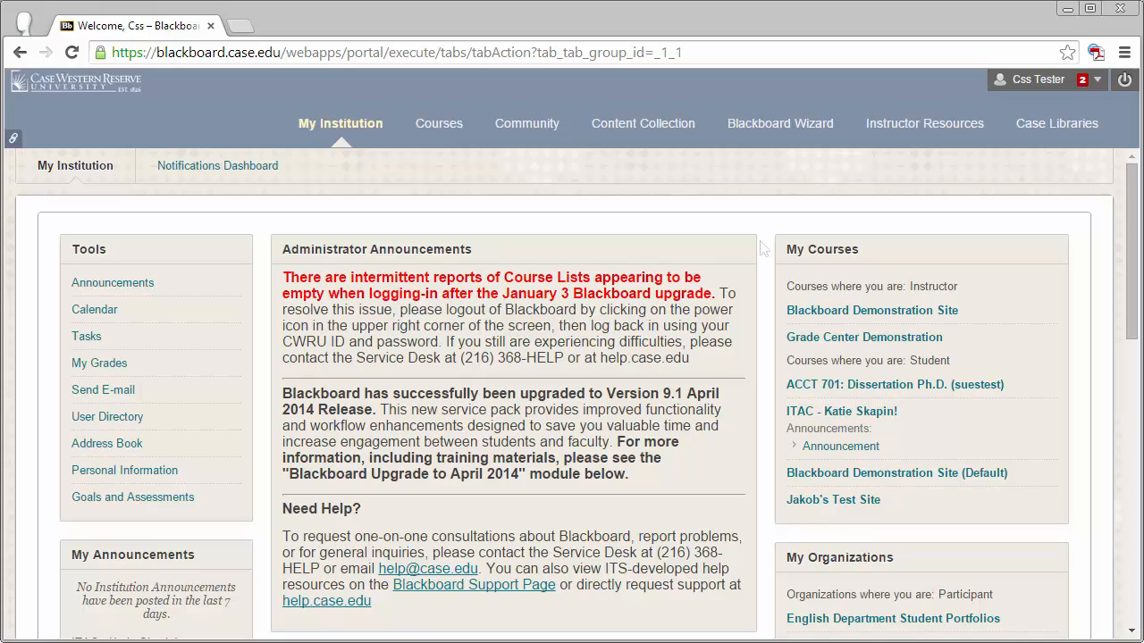
Step: Enter the Blackboard Demonstration Site course from My Courses
click(872, 311)
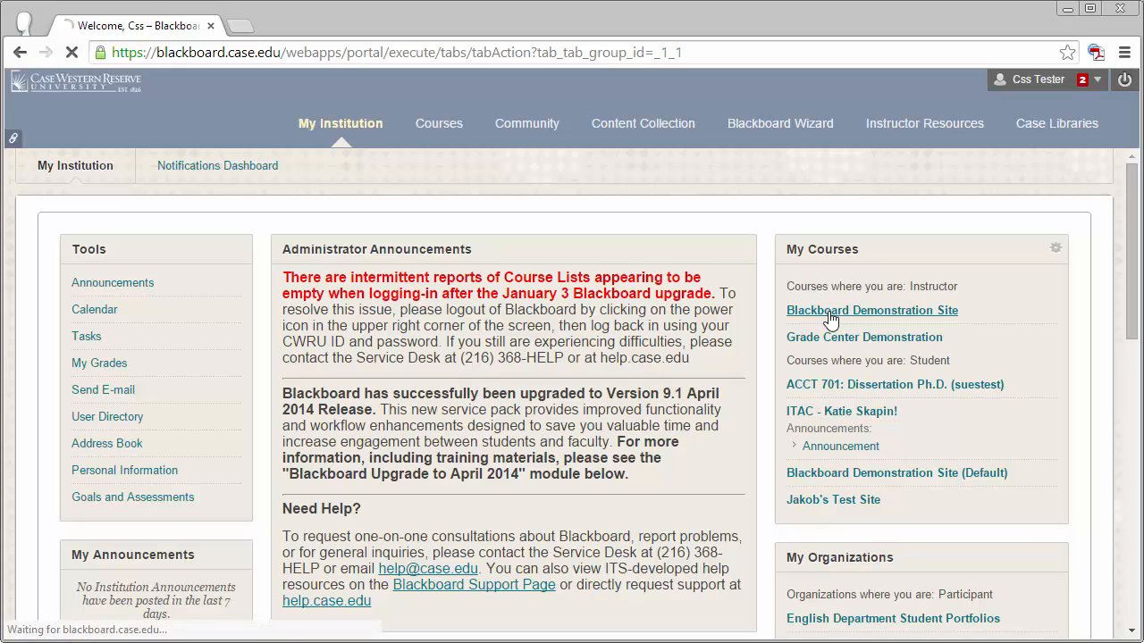
click(873, 311)
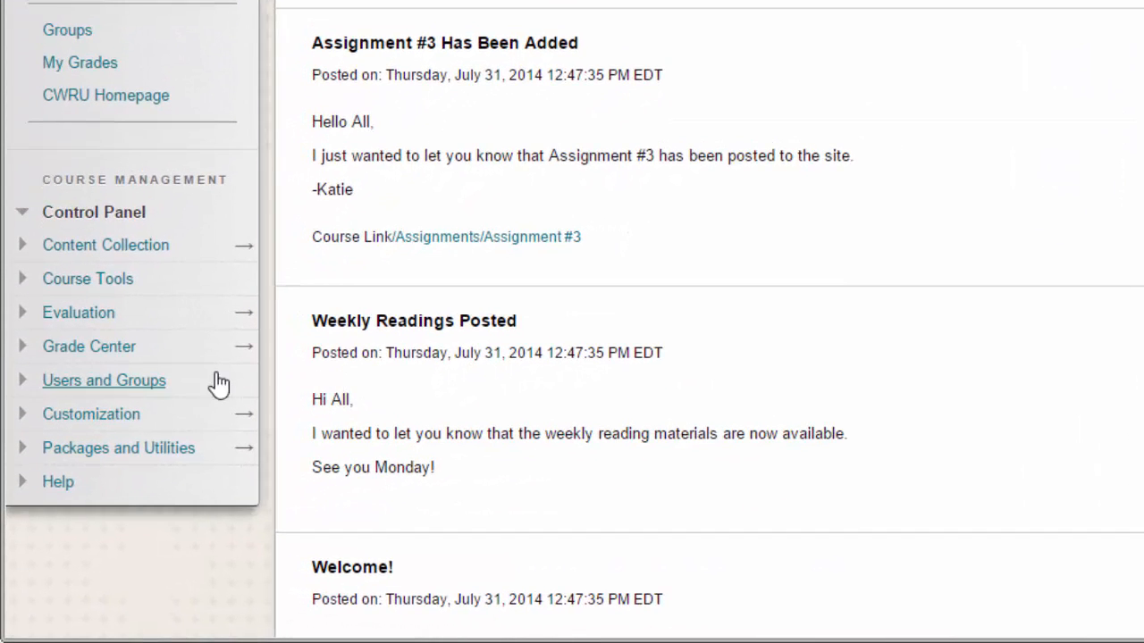
Step: Reach Tool Availability under Customization in the Control Panel
click(91, 414)
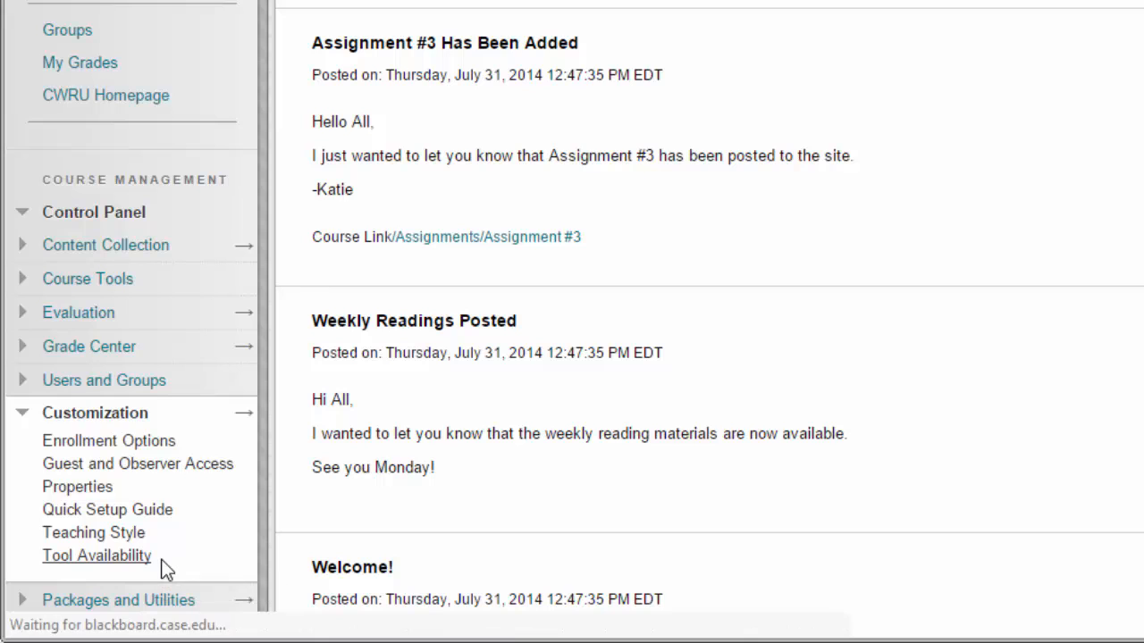
click(96, 555)
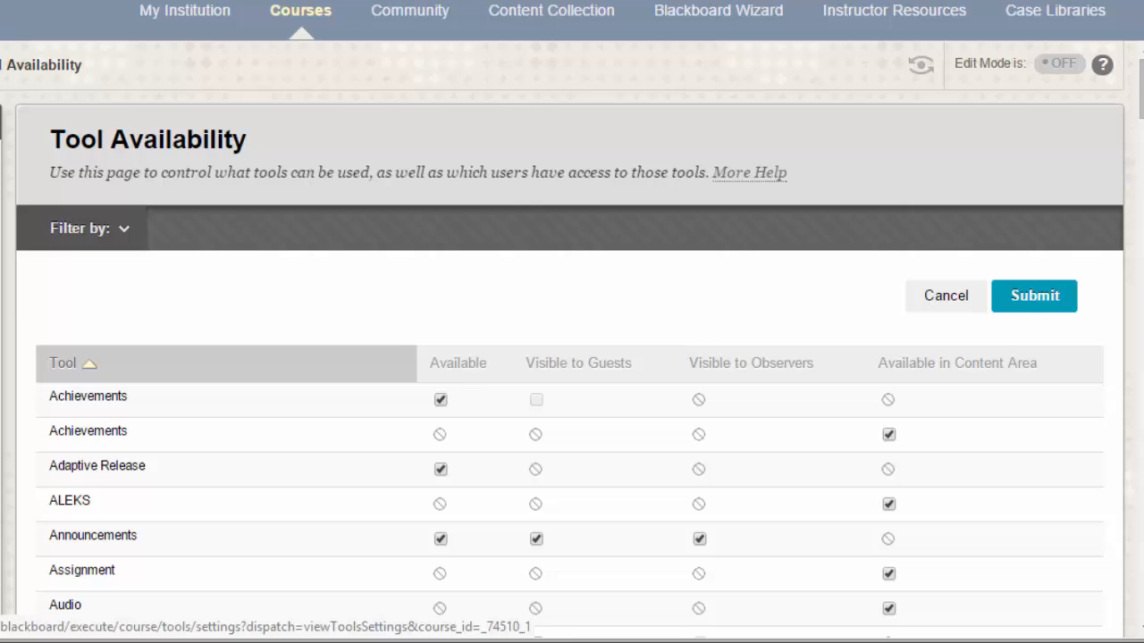
mouse_move(27, 304)
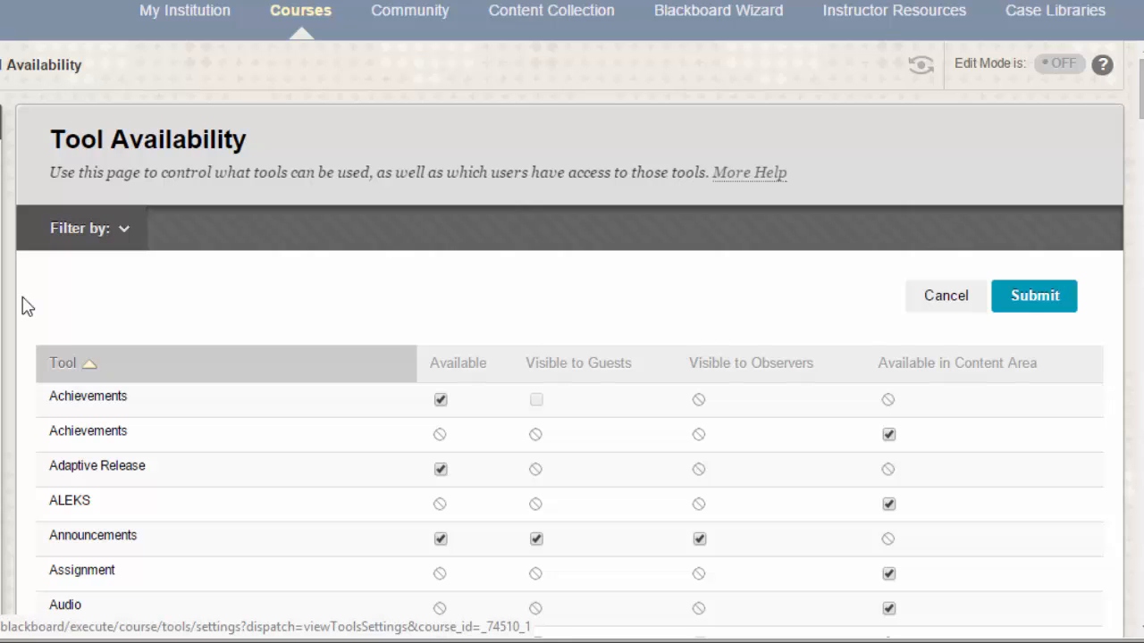
Step: Uncheck Blogs availability, including Available in Content Area
scroll(down, 3)
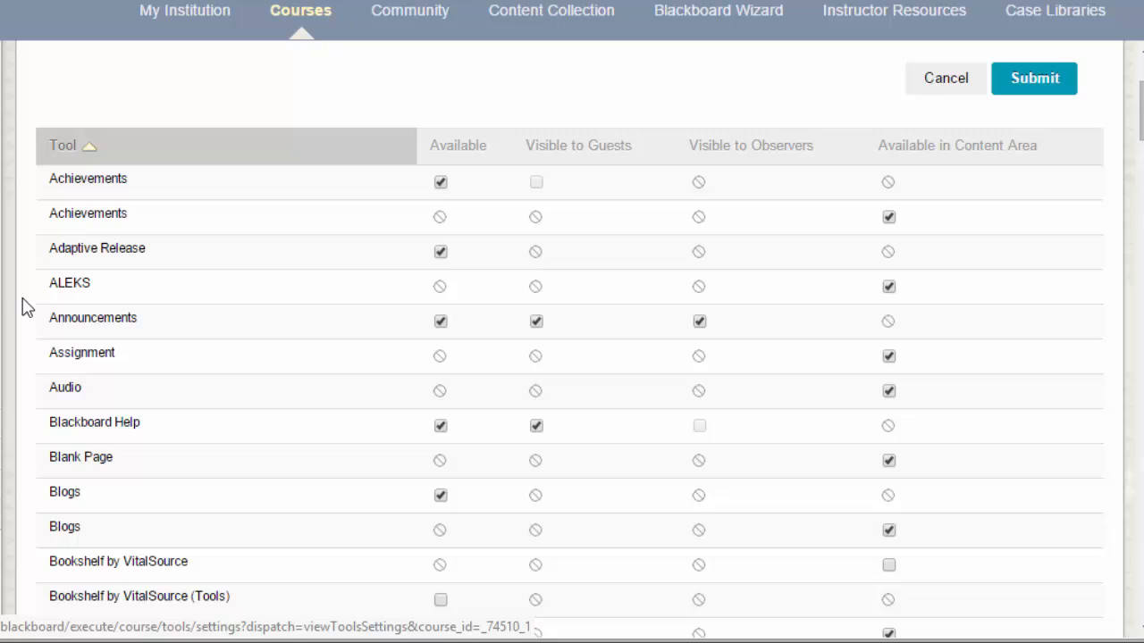
mouse_move(437, 493)
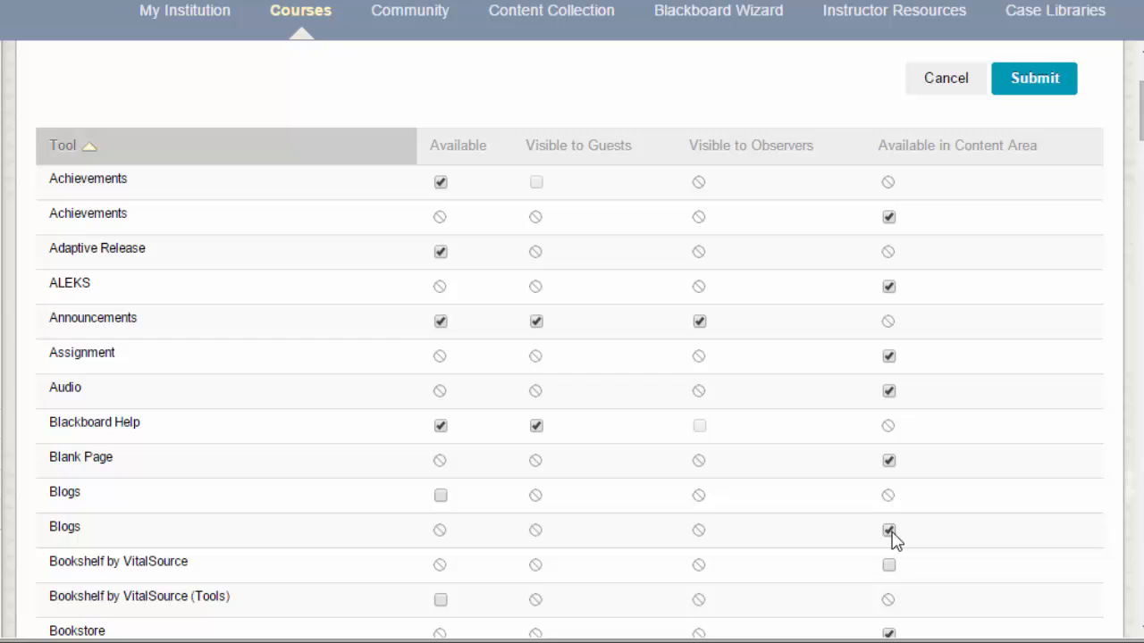
click(888, 529)
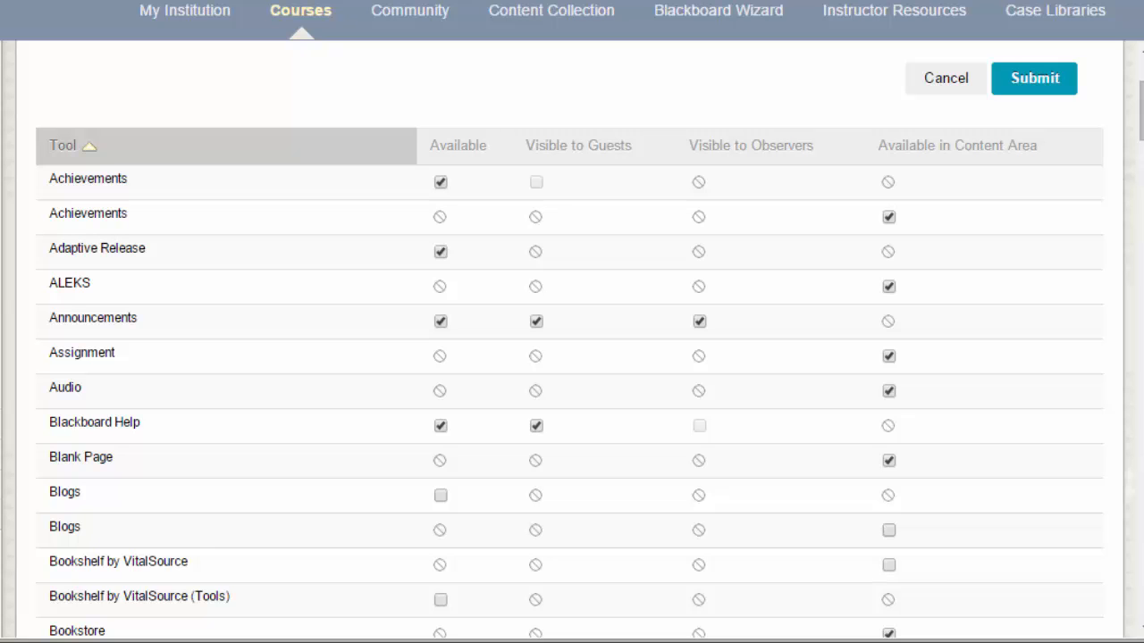
Step: Submit the Tool Availability changes so the settings-updated confirmation appears
scroll(down, 3)
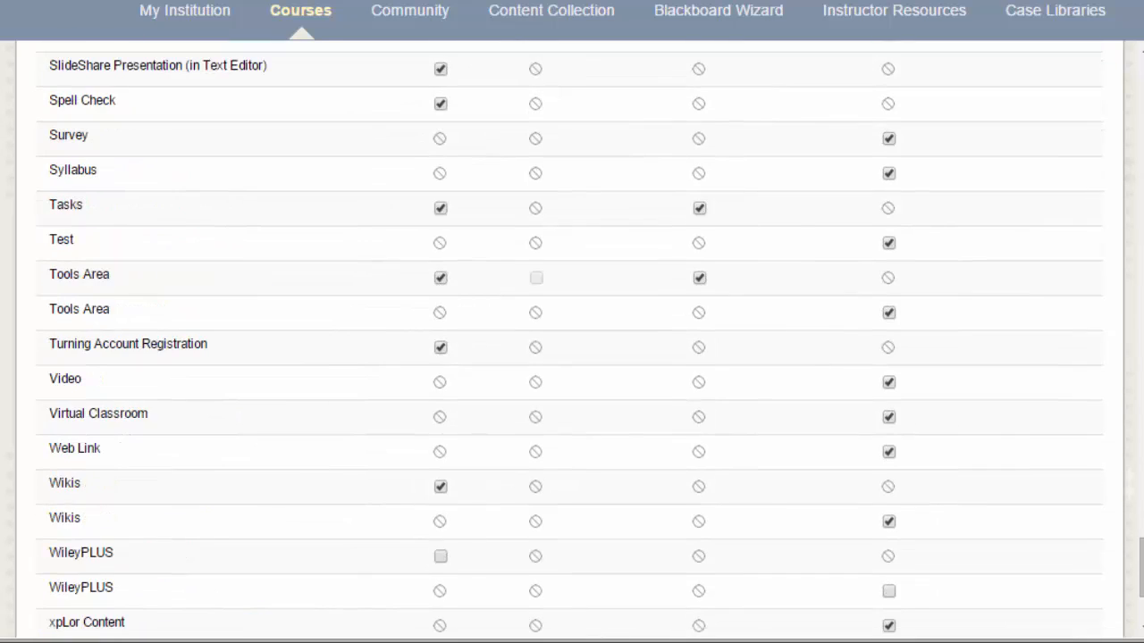
scroll(down, 3)
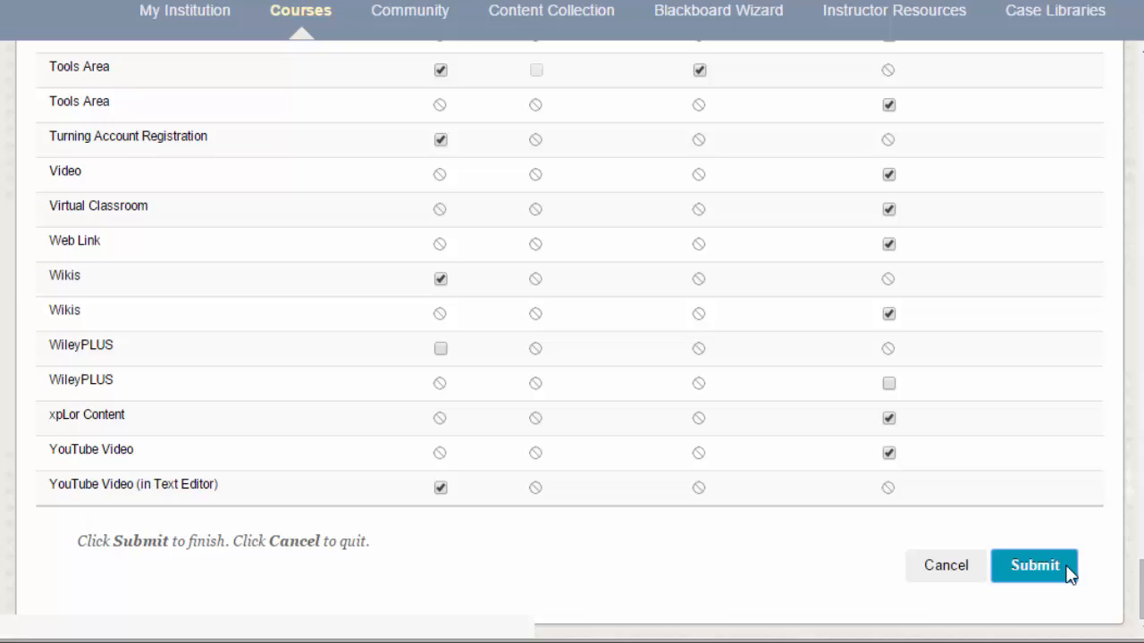
click(1033, 565)
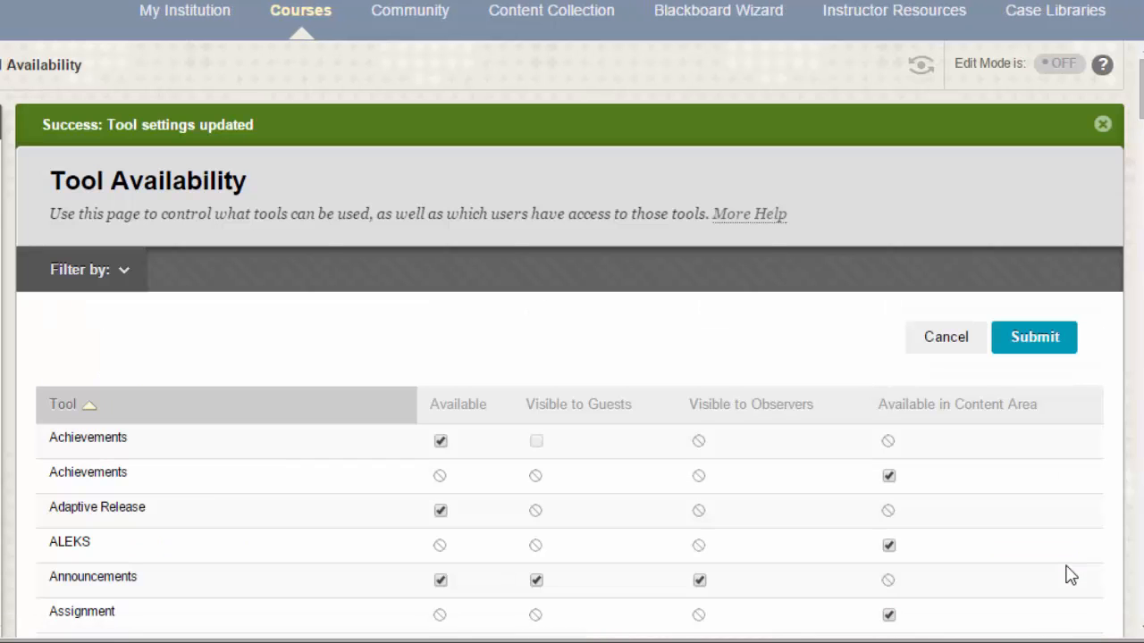